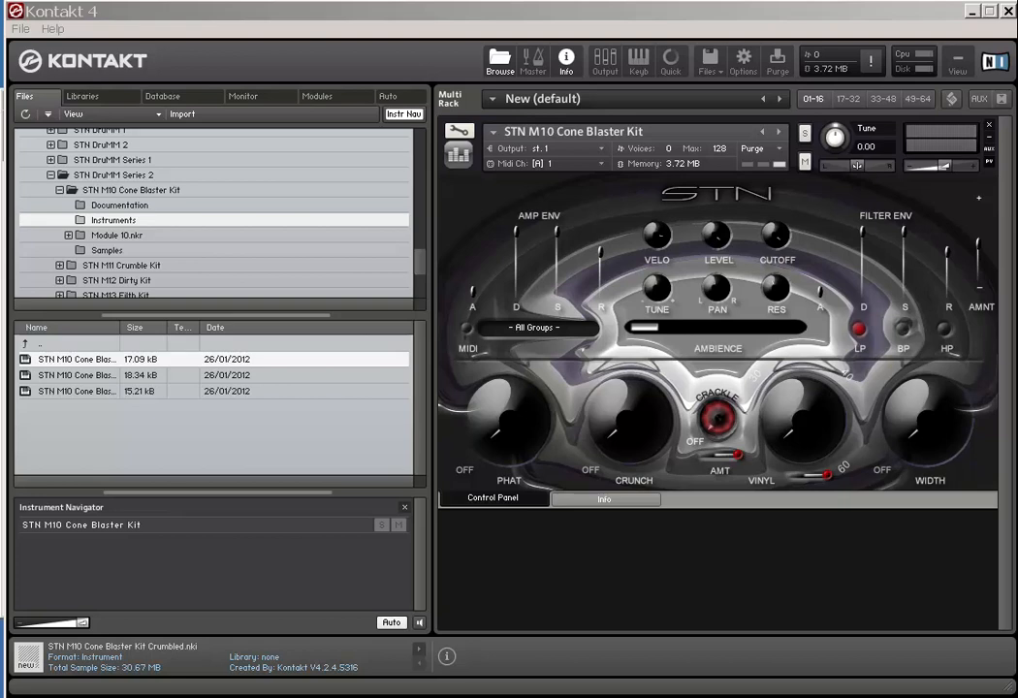
mouse_move(1005, 401)
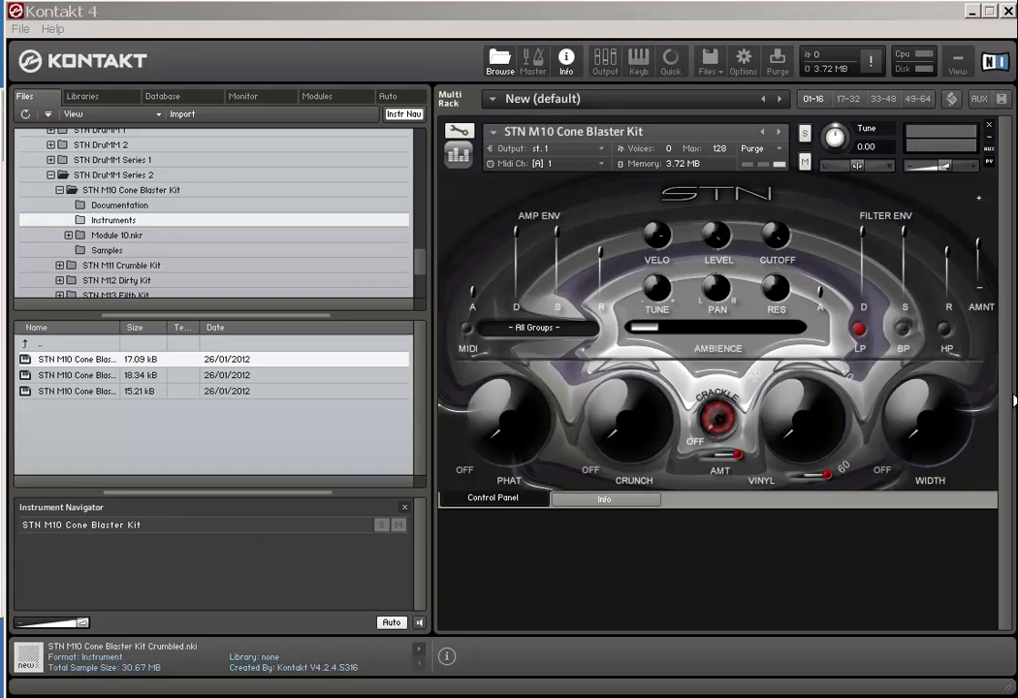
mouse_move(594, 400)
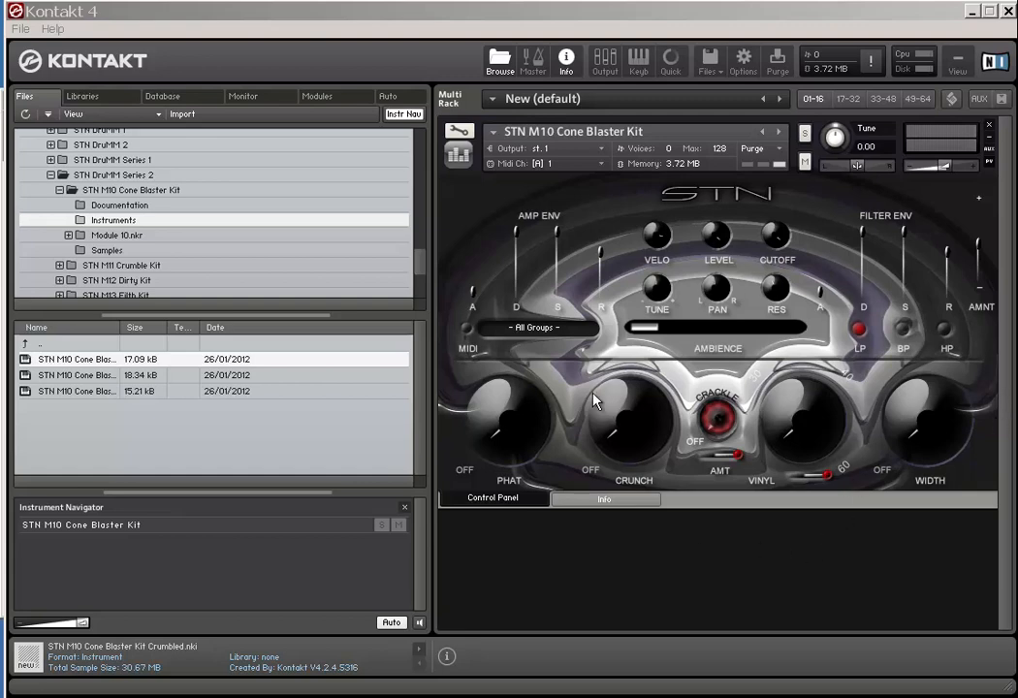
mouse_move(681, 373)
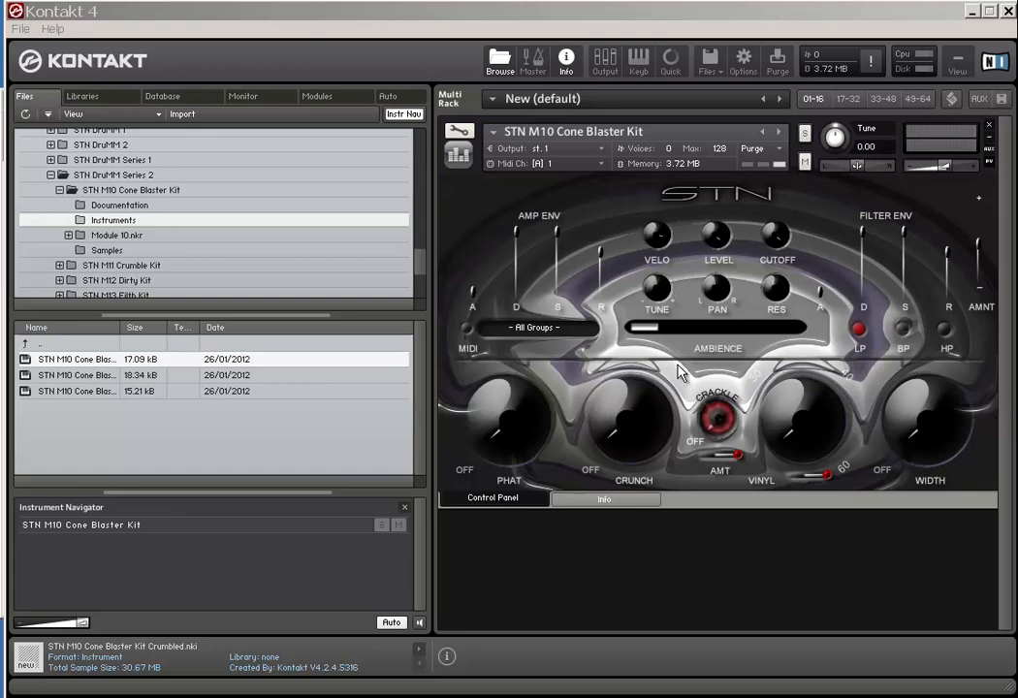
mouse_move(728, 492)
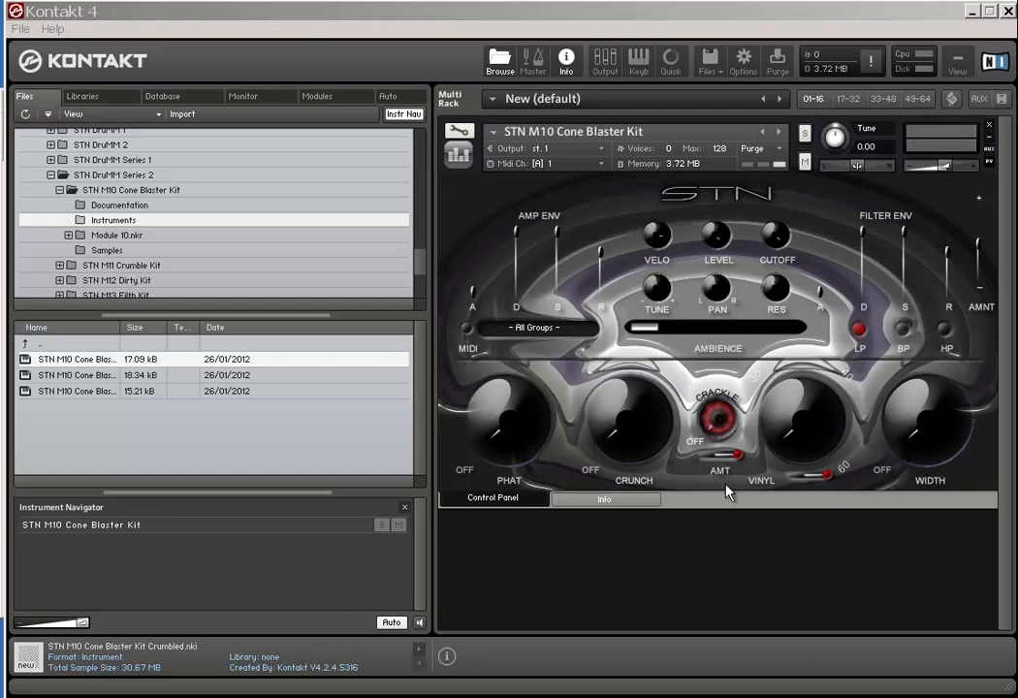
mouse_move(706, 515)
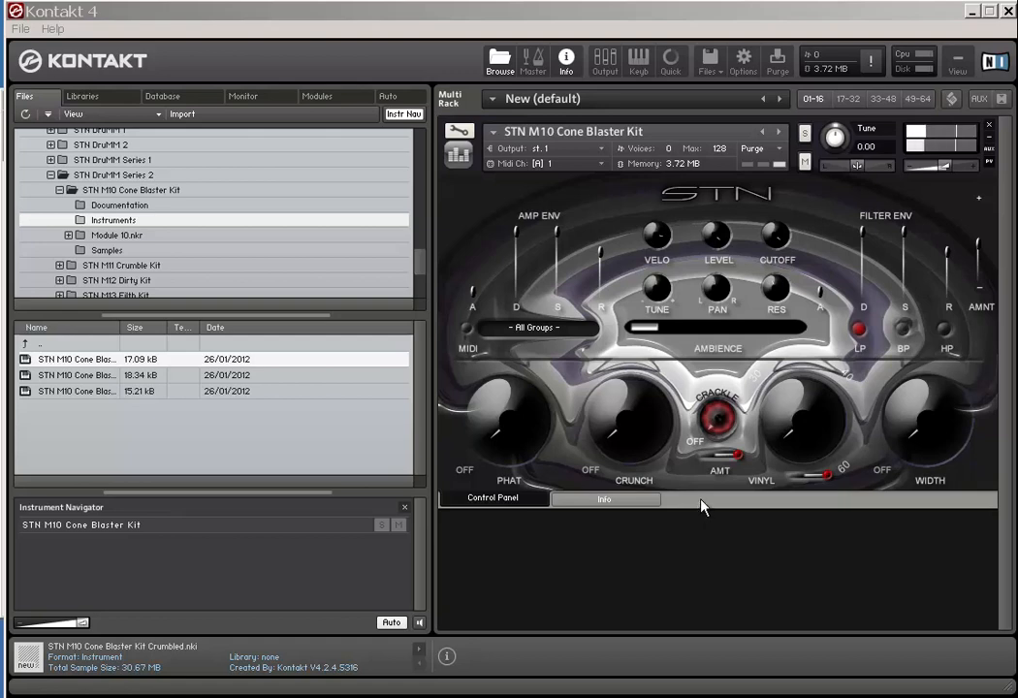
mouse_move(475, 341)
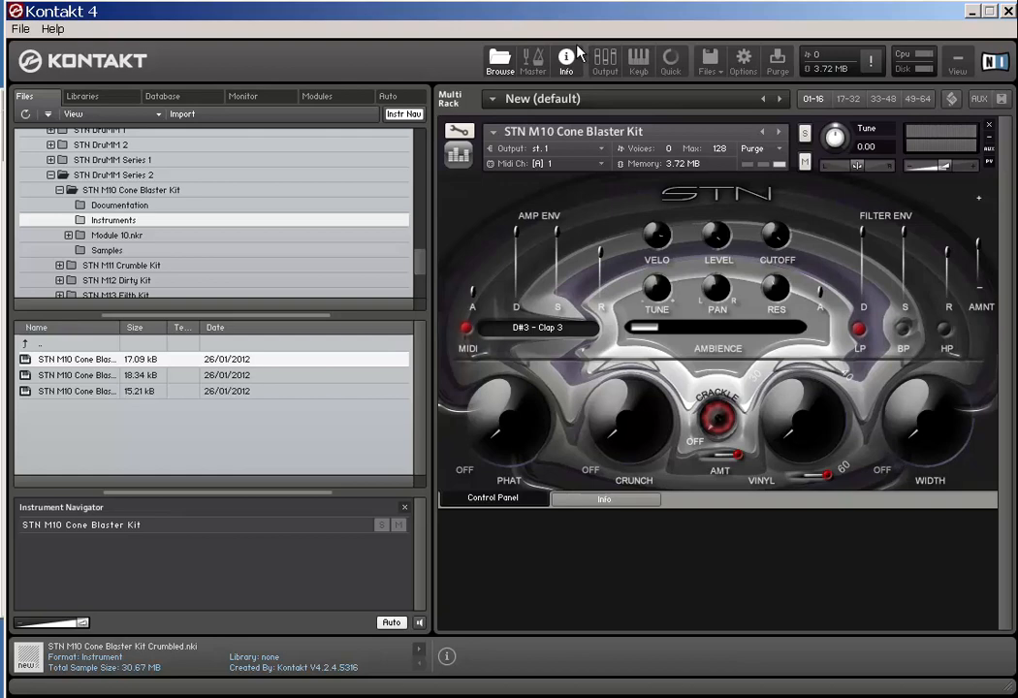
mouse_move(605, 58)
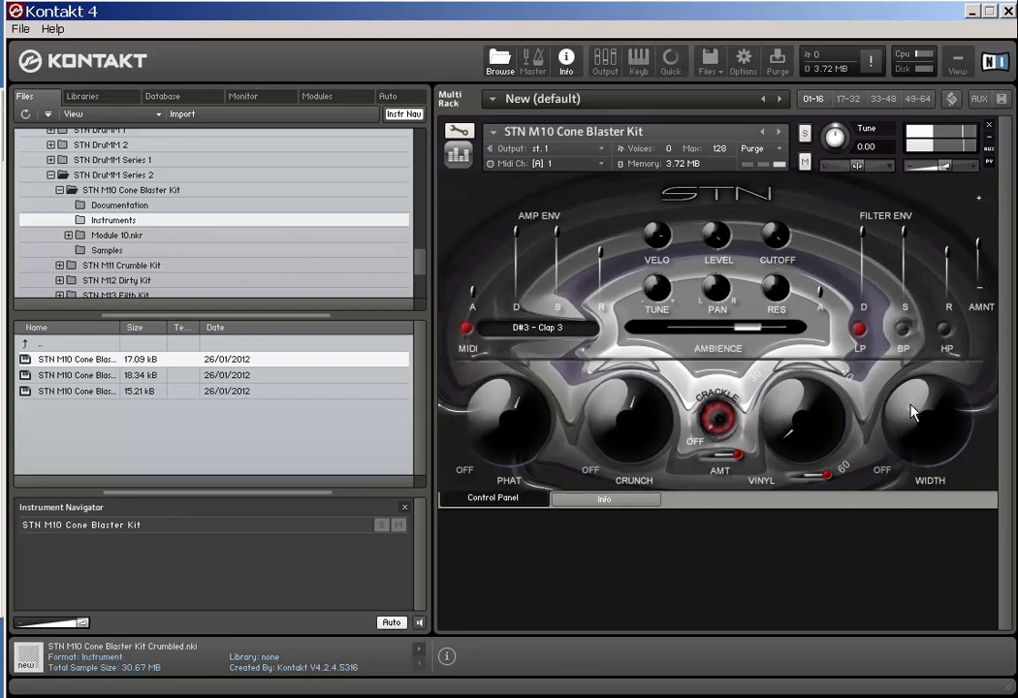
mouse_move(794, 485)
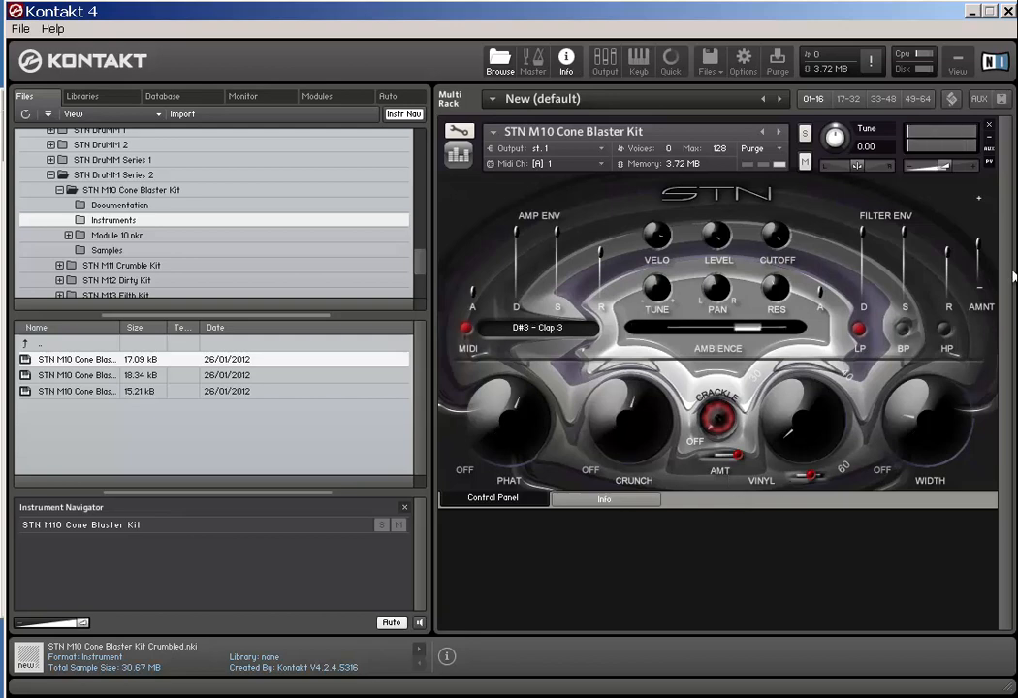
mouse_move(823, 257)
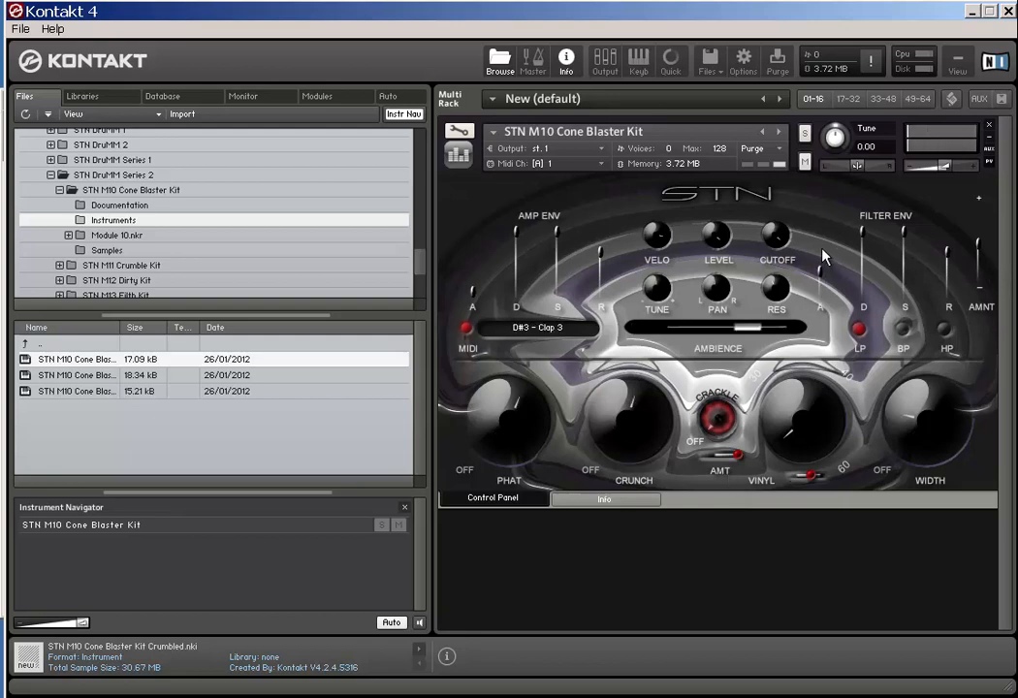
mouse_move(831, 237)
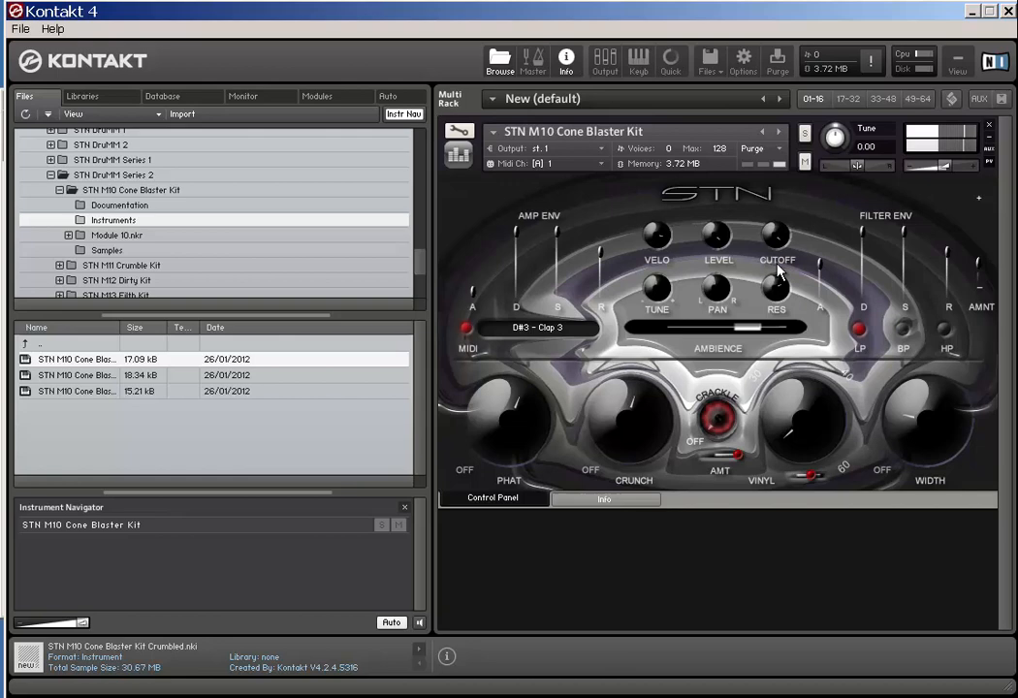
mouse_move(799, 402)
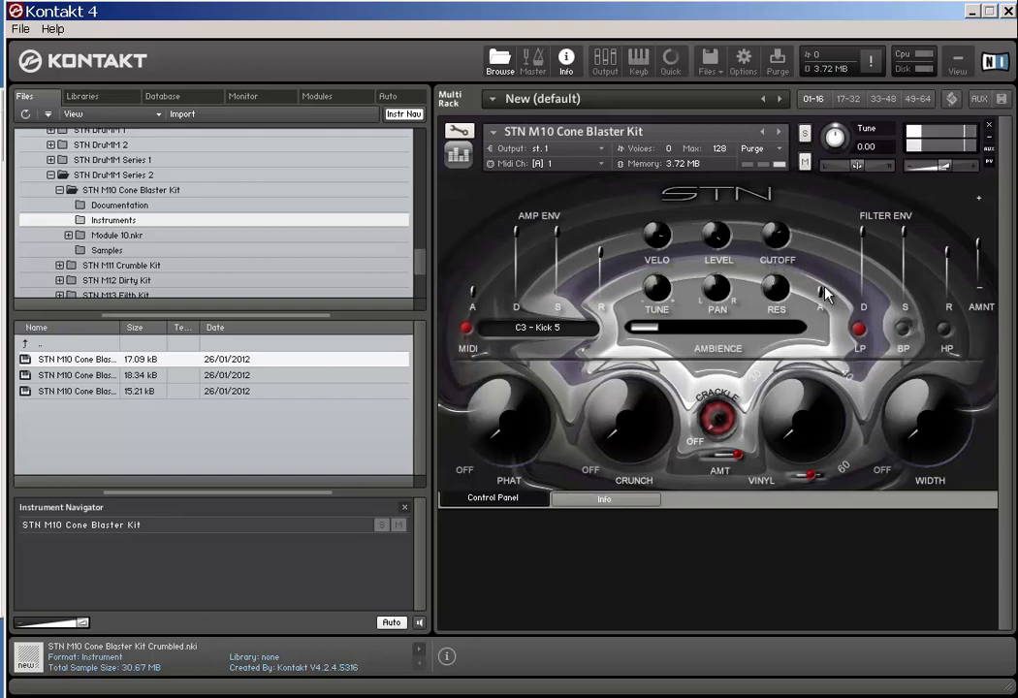
mouse_move(979, 248)
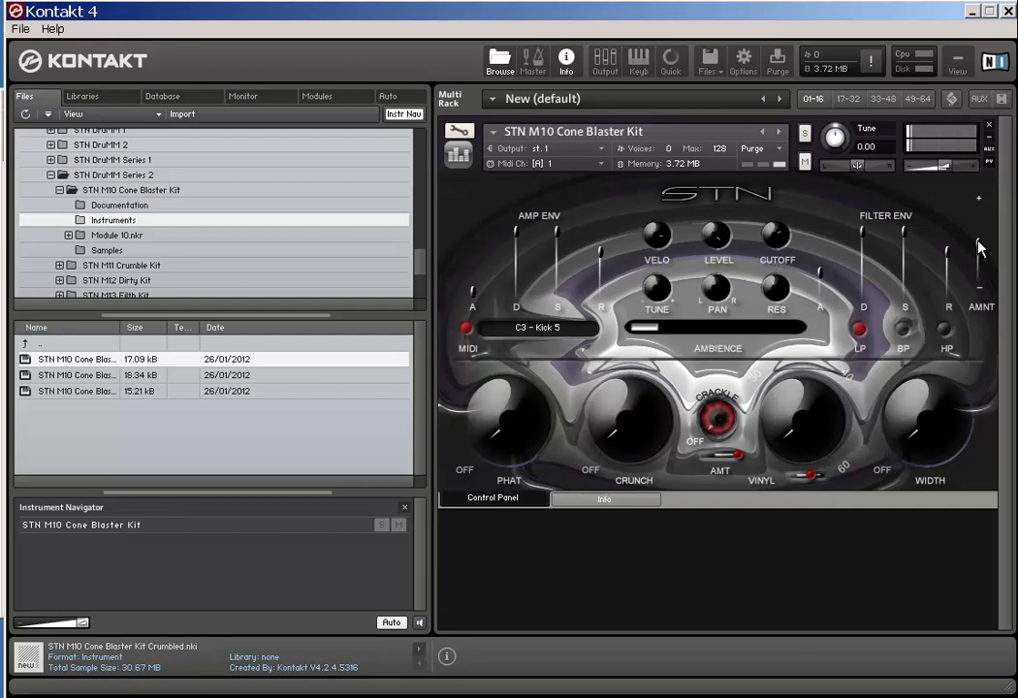
mouse_move(481, 461)
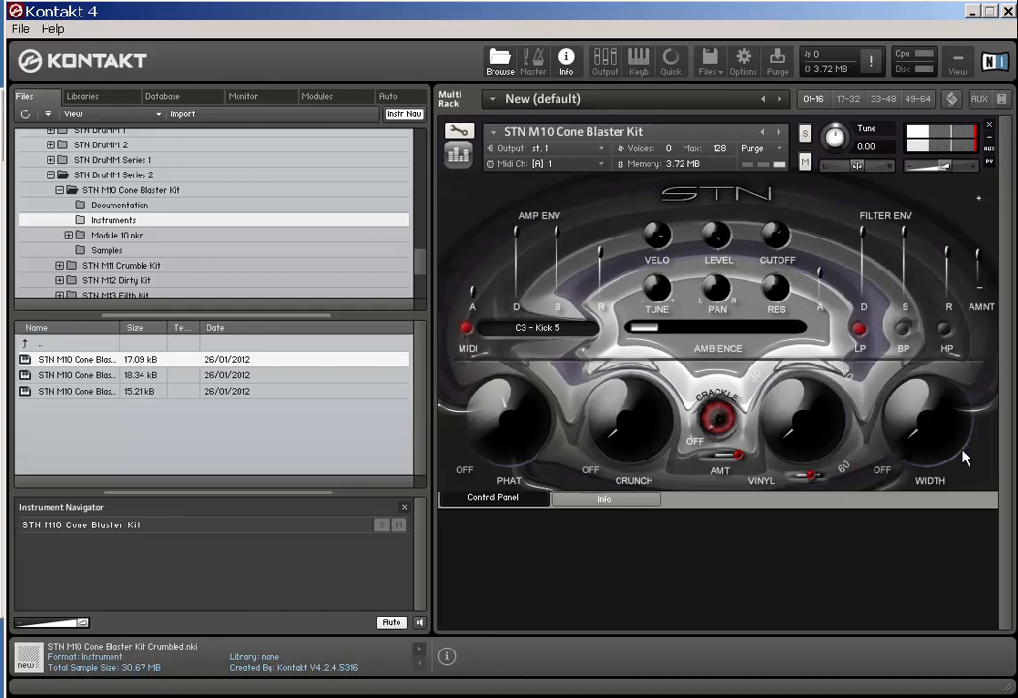
mouse_move(909, 407)
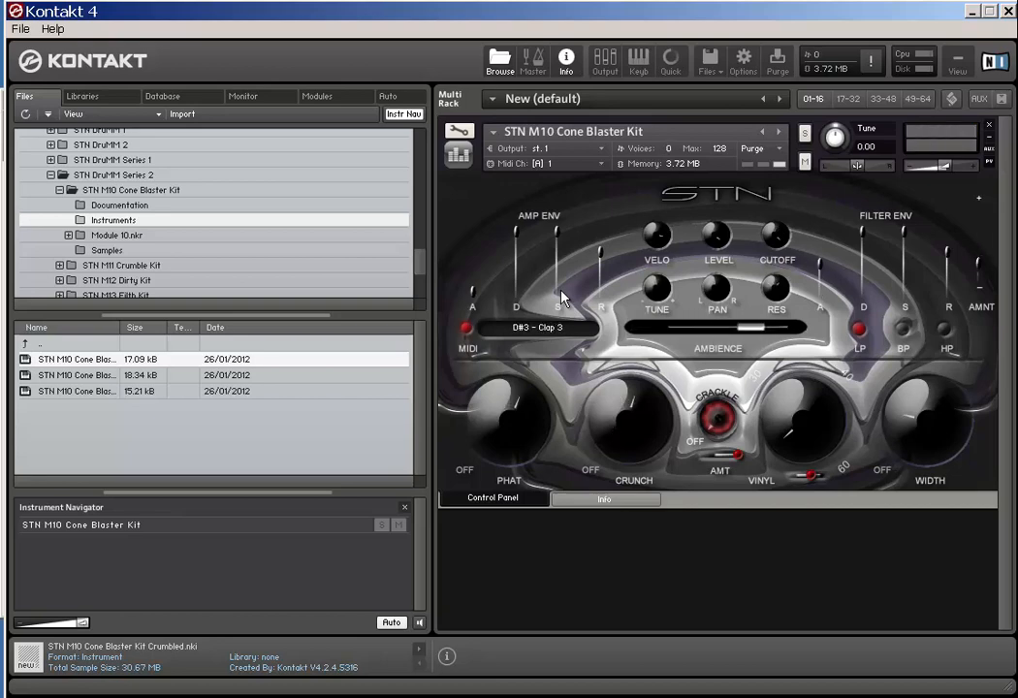
mouse_move(553, 306)
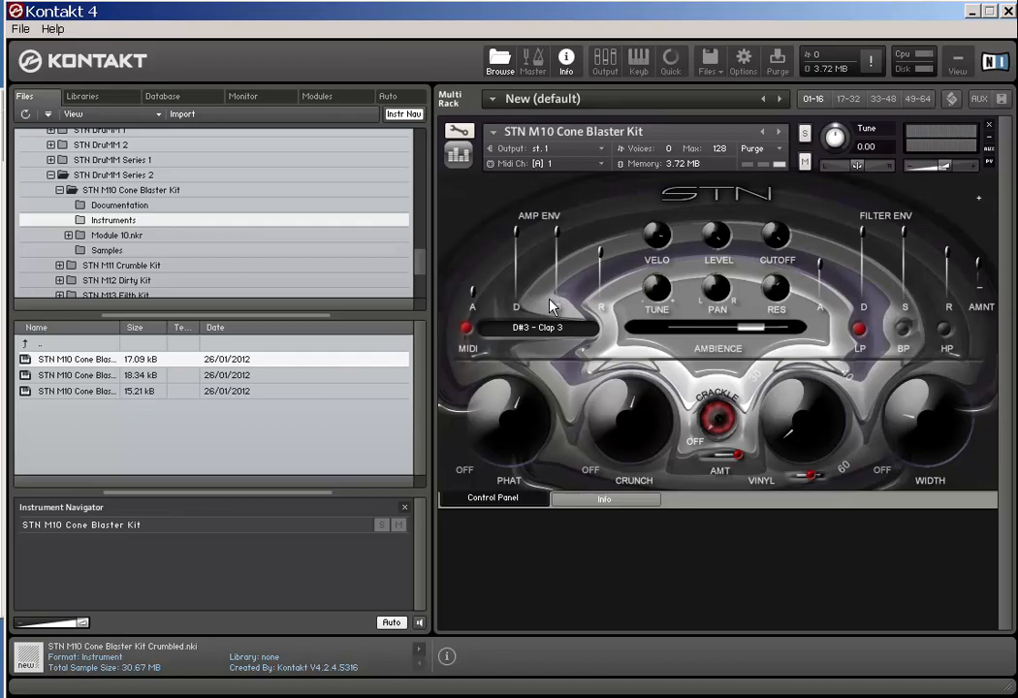